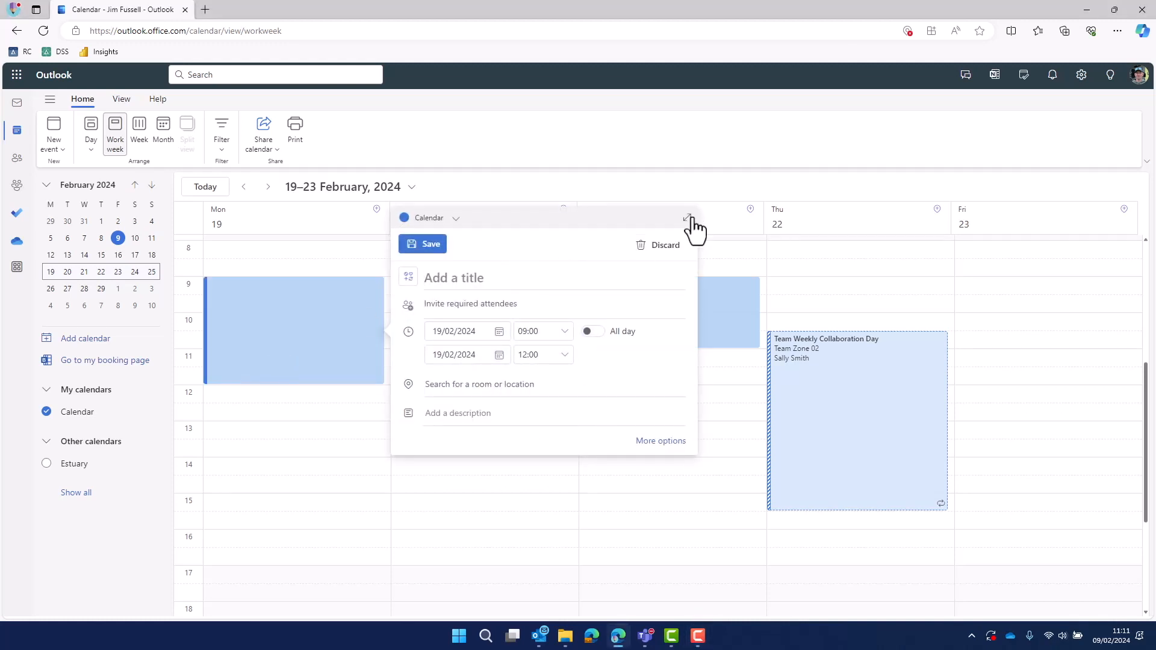
# Step: Title the new full-form meeting 'Team Meeting' and start inviting Sally Smith
pyautogui.click(688, 218)
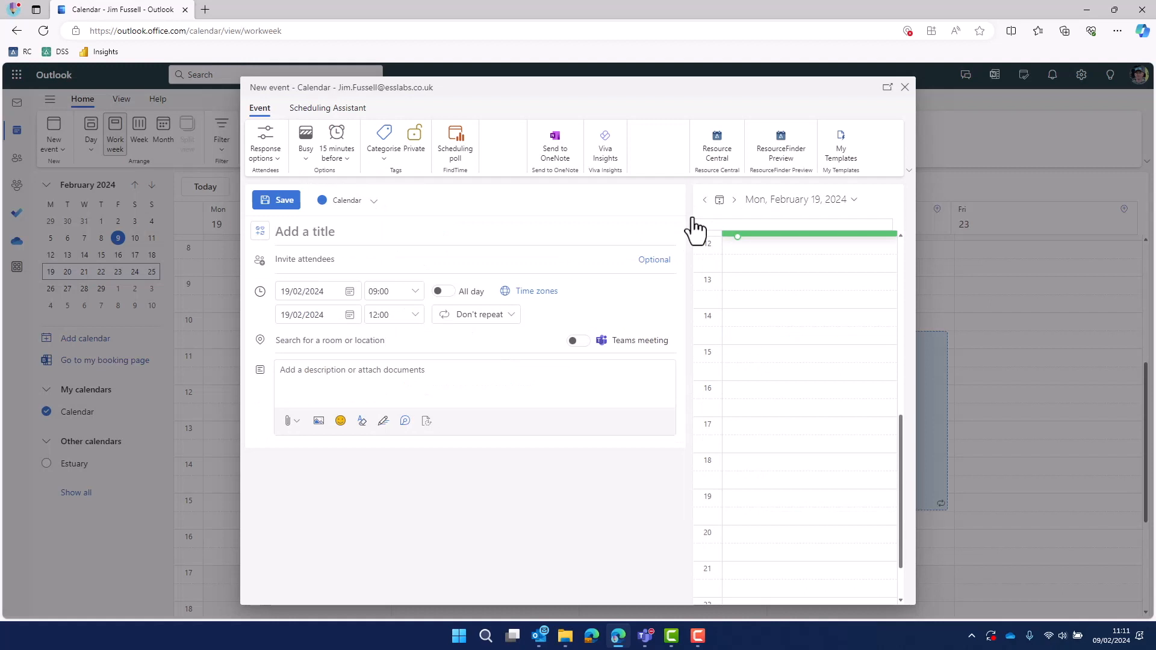
pyautogui.write('Team Meeting')
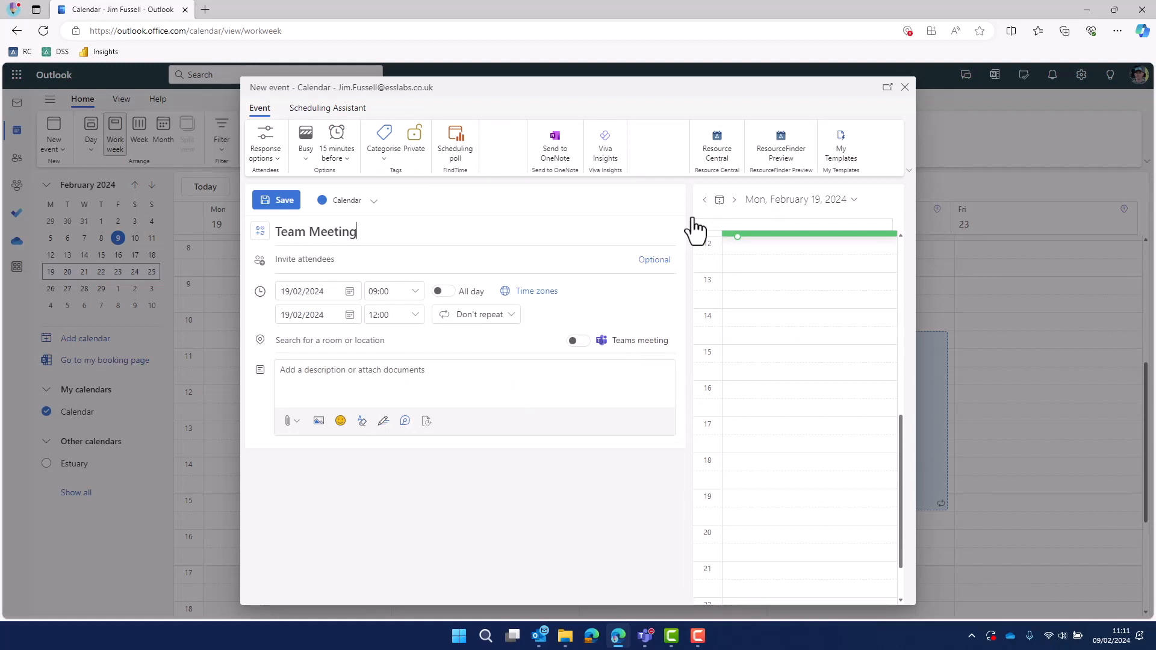
pyautogui.click(305, 259)
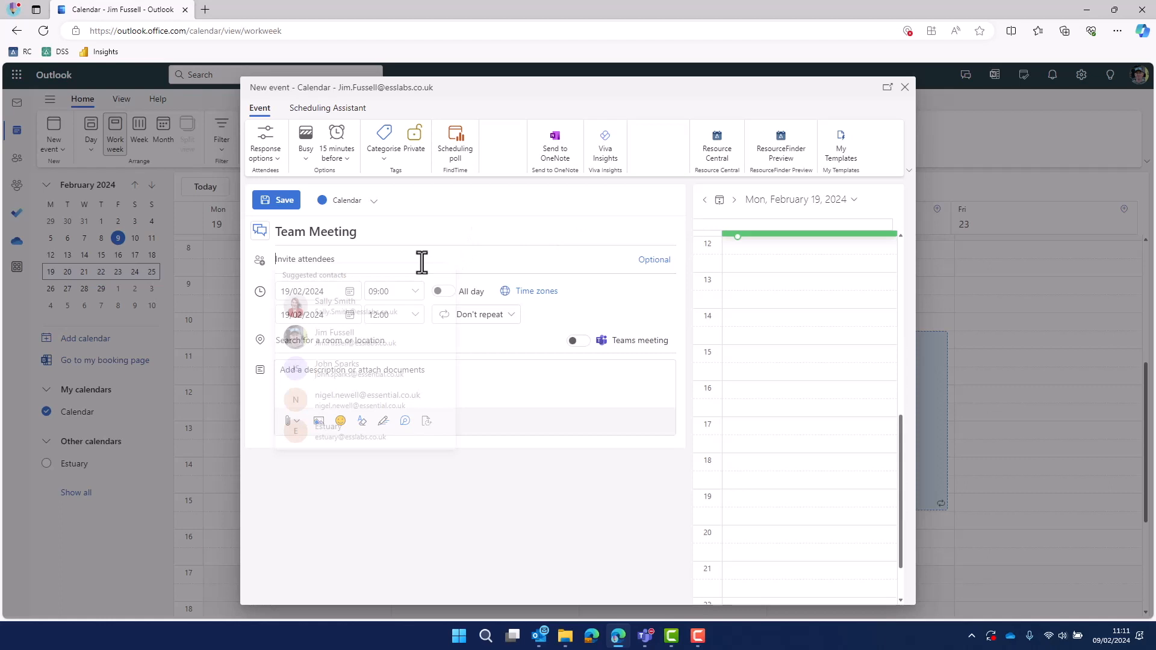
pyautogui.write('sally Smith Lucas Marshall')
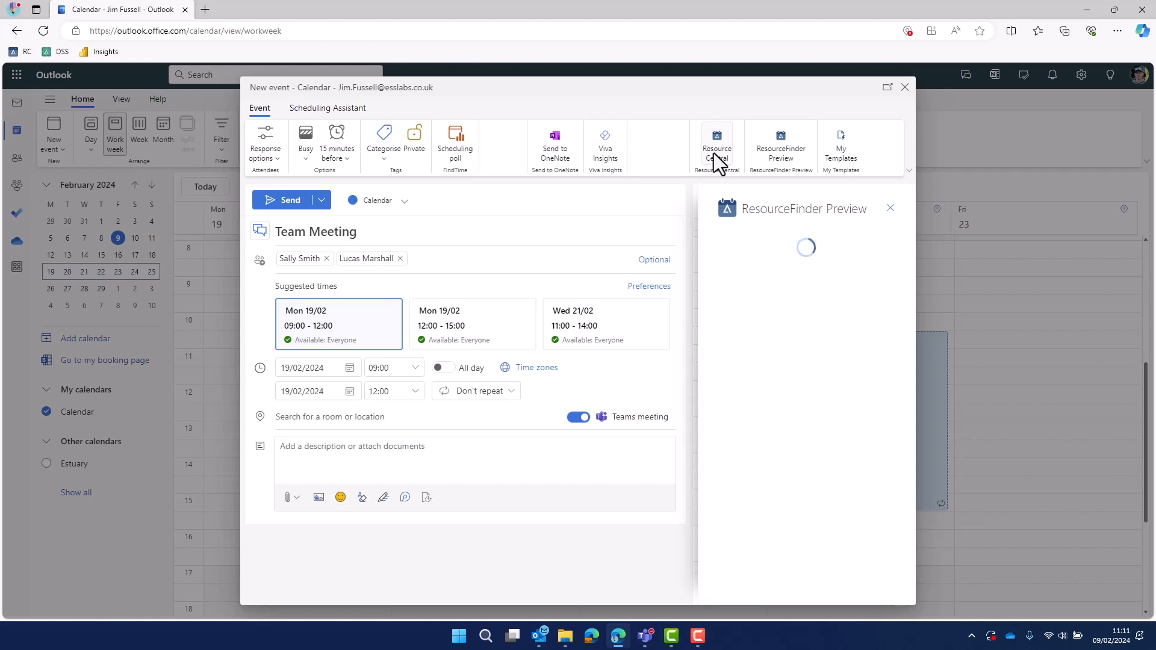
# Step: In Resource Central, filter to Rooms in Manchester with an Interactive board
pyautogui.click(716, 146)
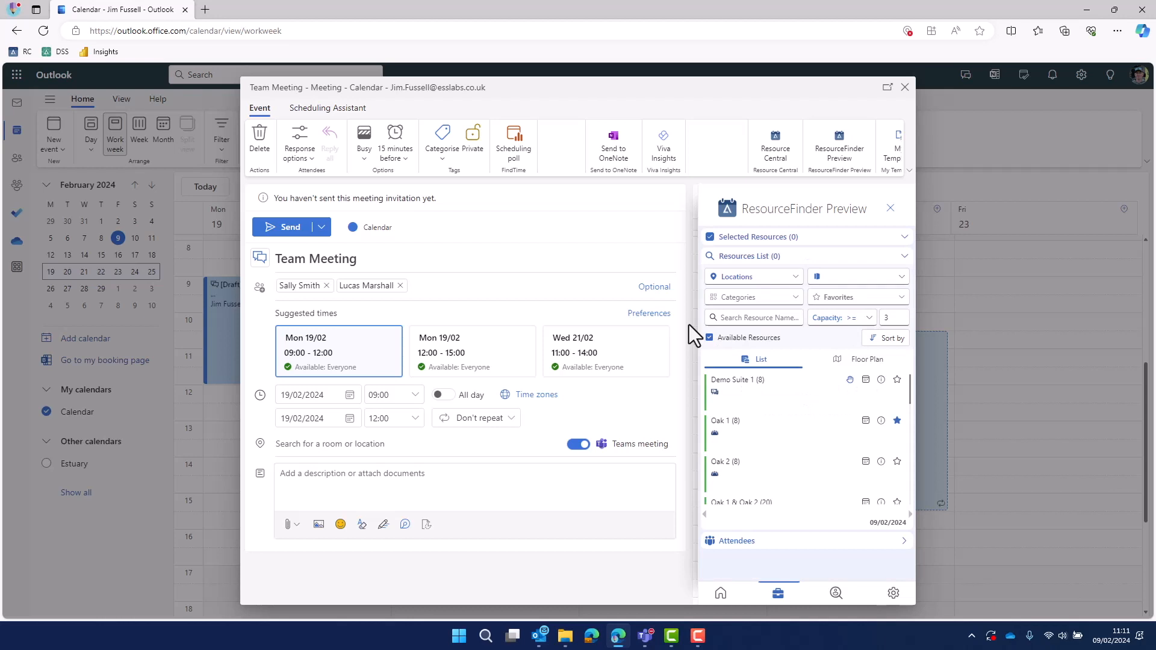
pyautogui.click(856, 277)
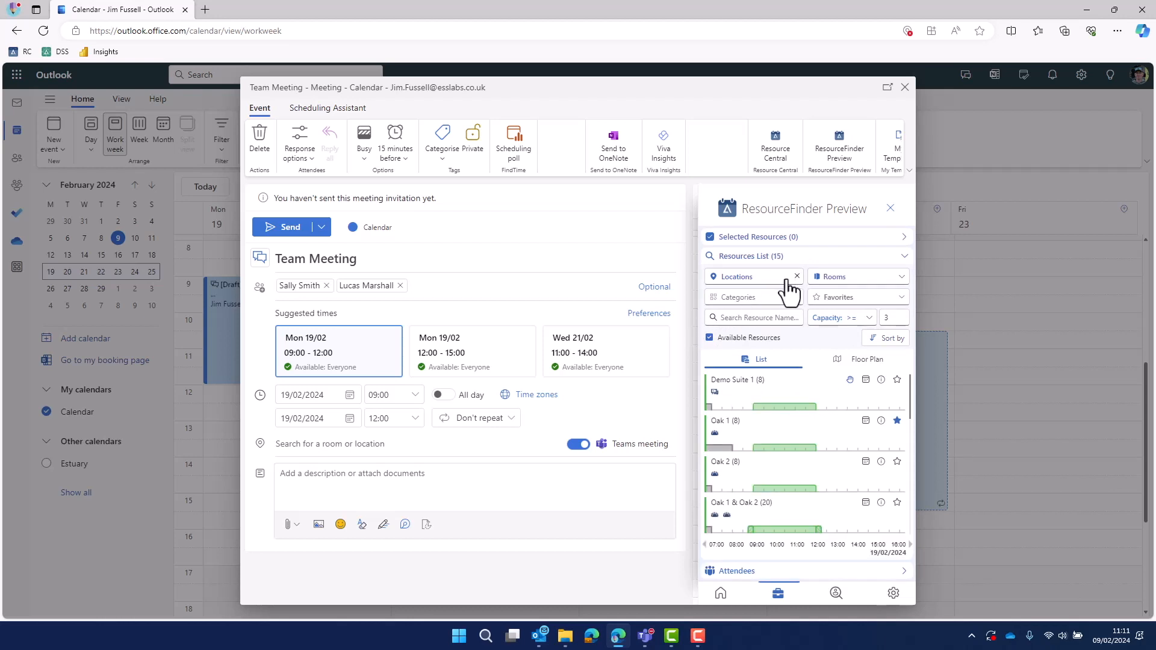
pyautogui.click(748, 277)
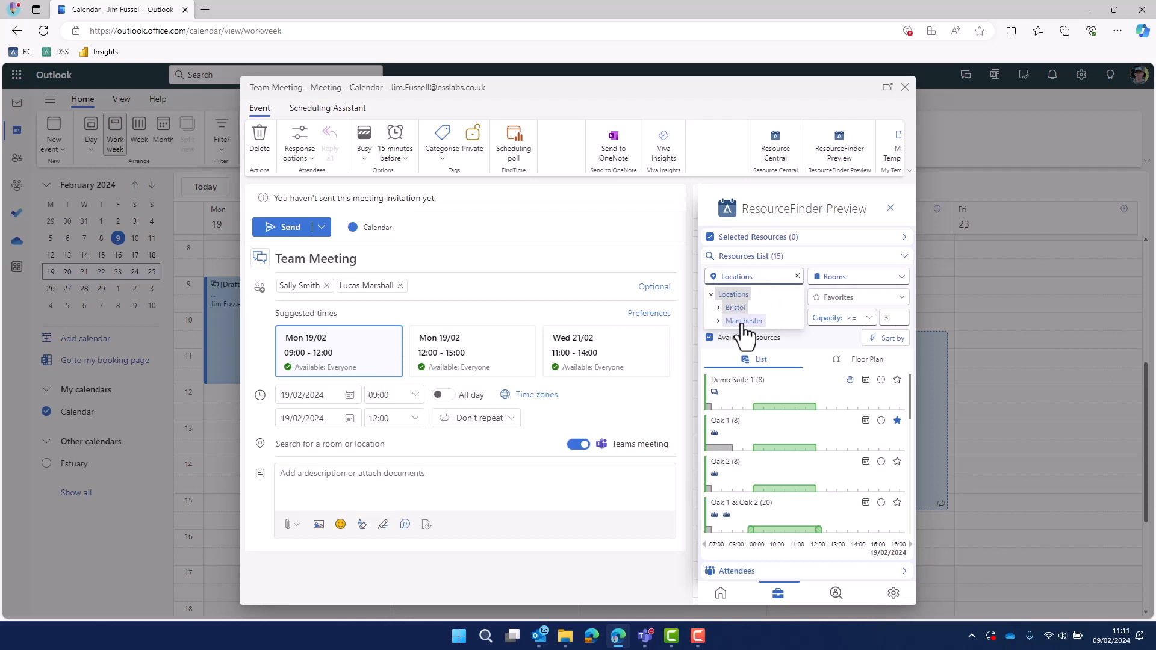
pyautogui.click(751, 296)
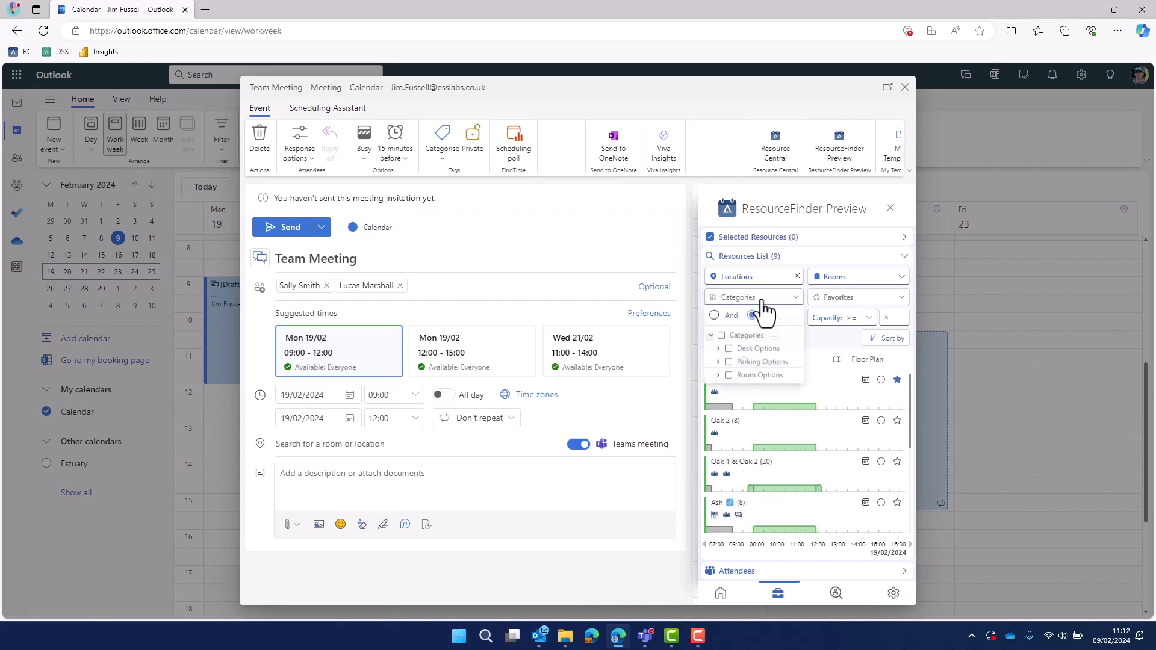
pyautogui.click(720, 376)
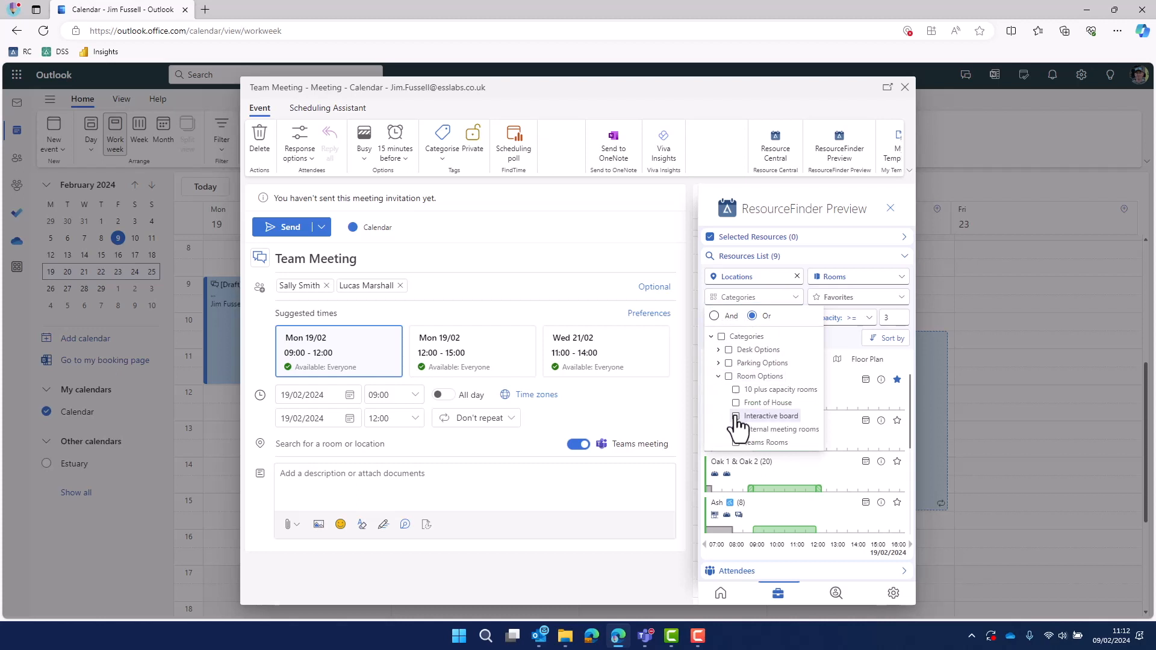
pyautogui.click(736, 416)
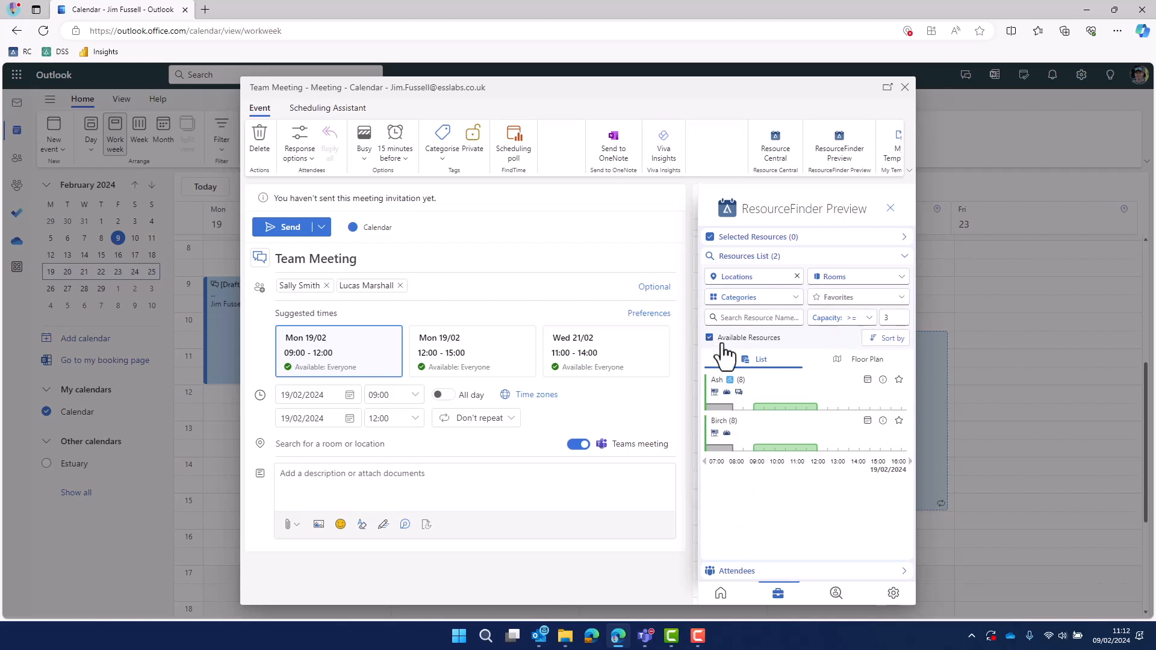
# Step: Add the Birch room, start a New Order and set Booking Type to Internal Meeting
pyautogui.click(883, 420)
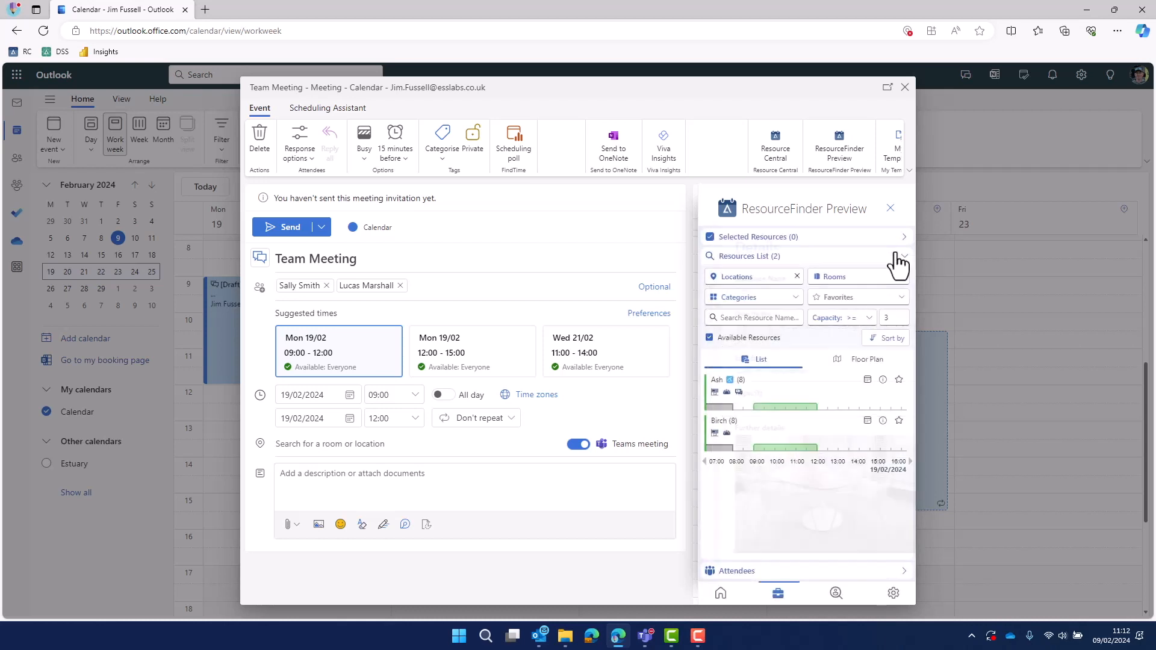
pyautogui.click(724, 421)
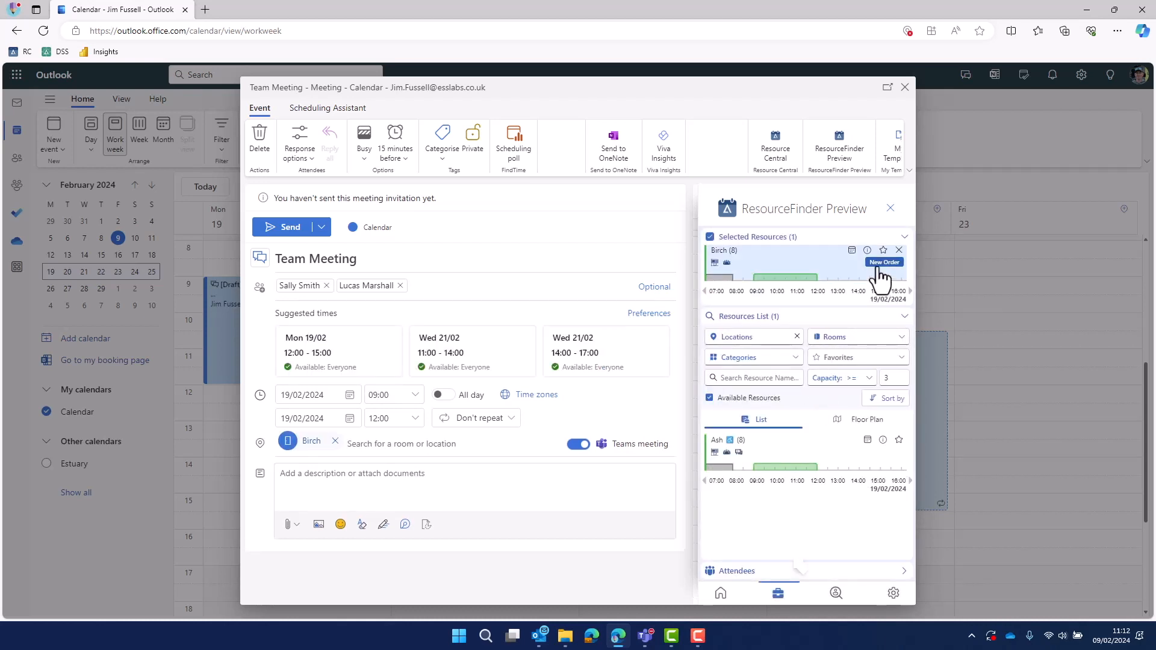
pyautogui.click(883, 263)
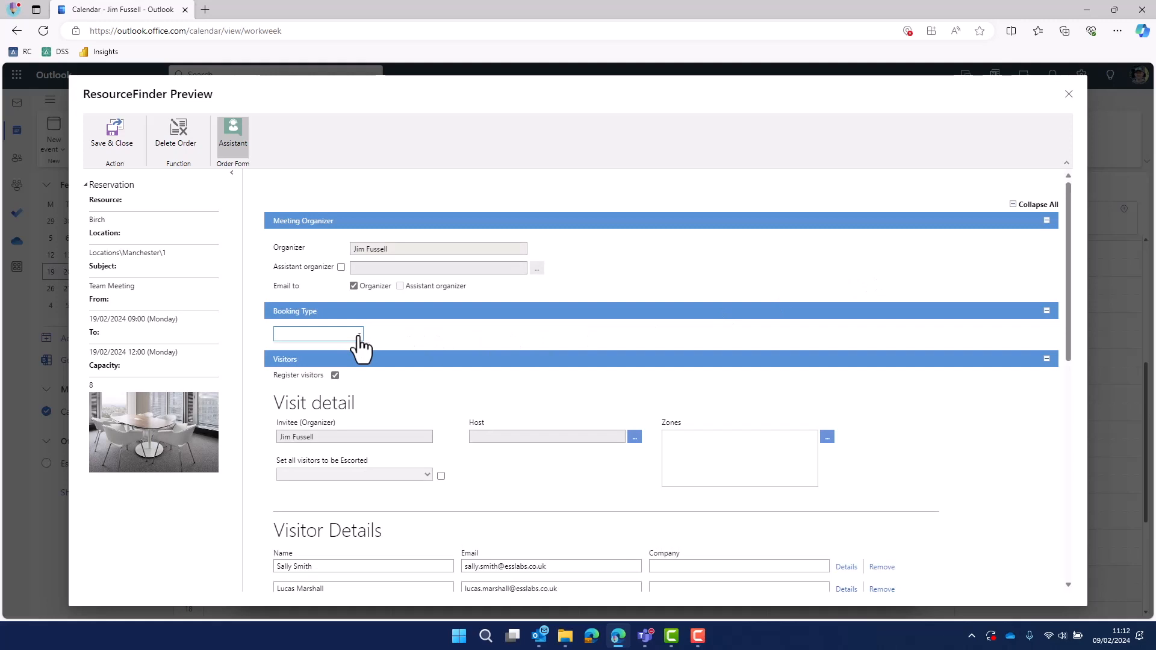
pyautogui.click(316, 334)
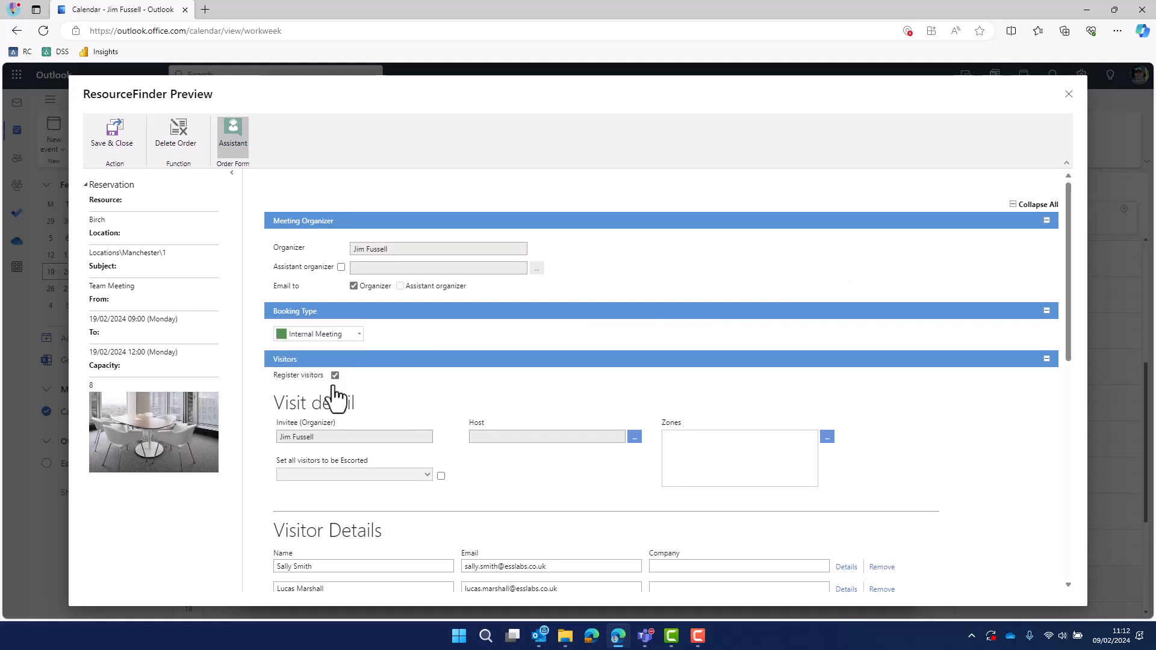
pyautogui.scroll(-3)
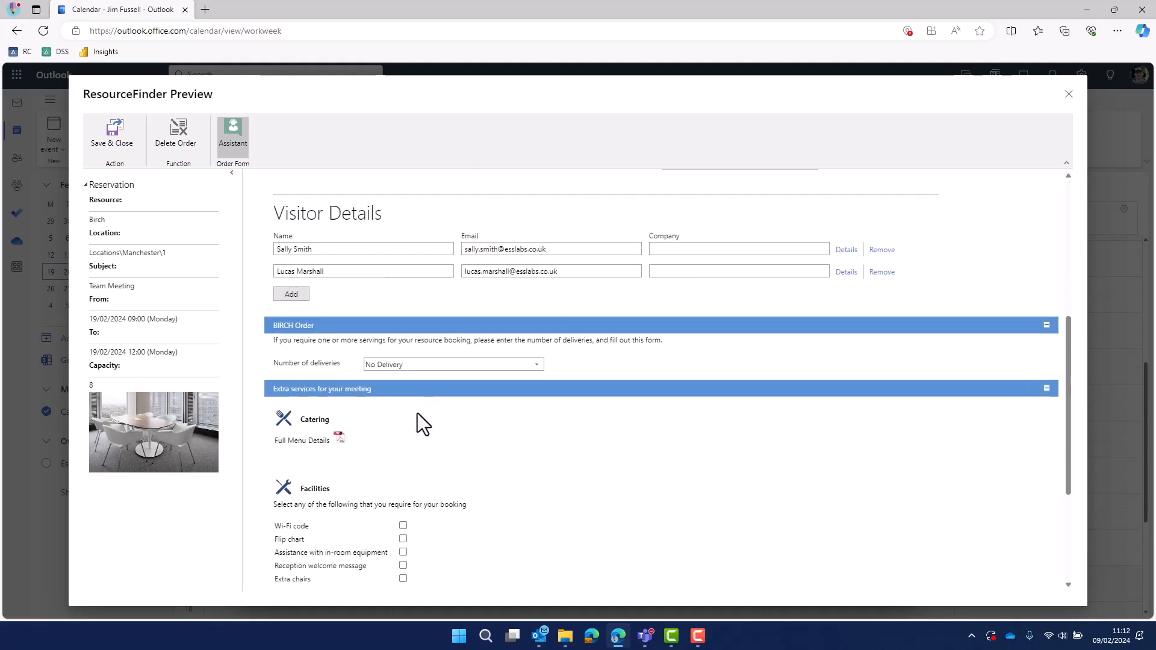
pyautogui.click(452, 364)
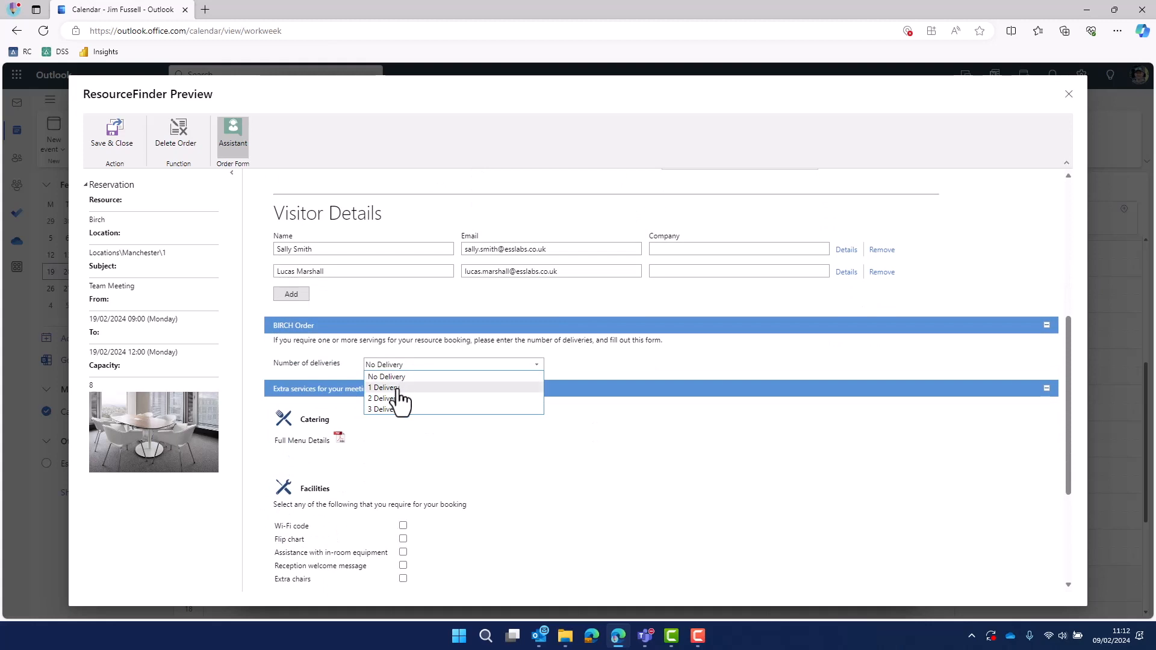
# Step: Add one 'Coffee break' delivery at 10:00 with drinks and 3 cakes, totalling 10.50
pyautogui.click(383, 387)
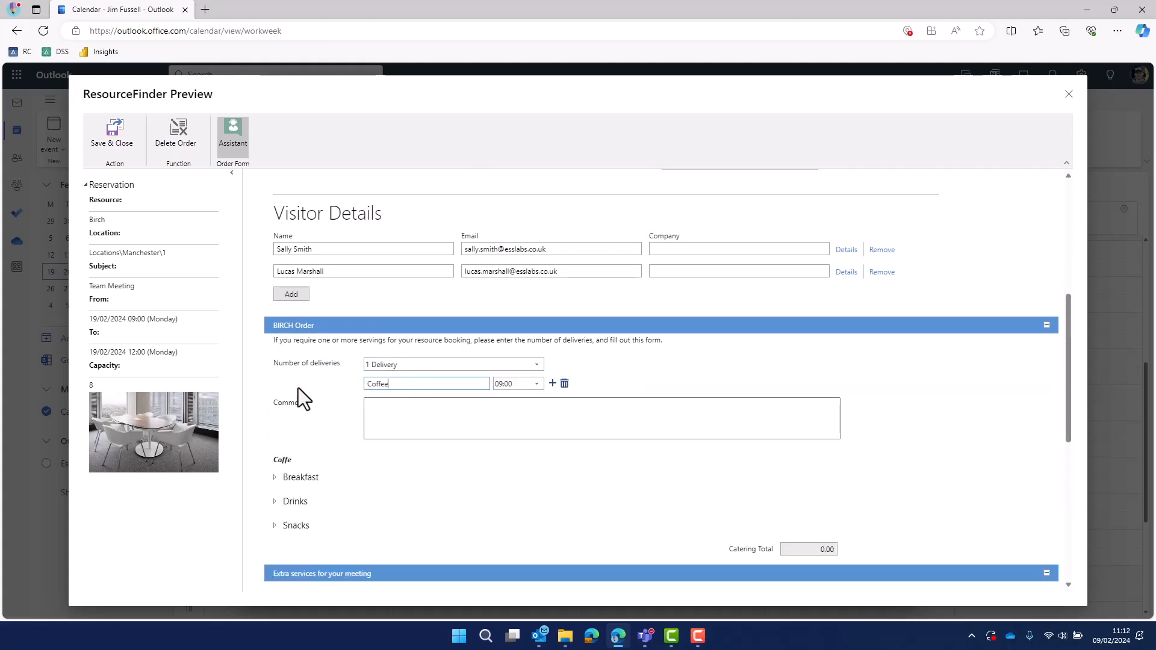
pyautogui.write('break')
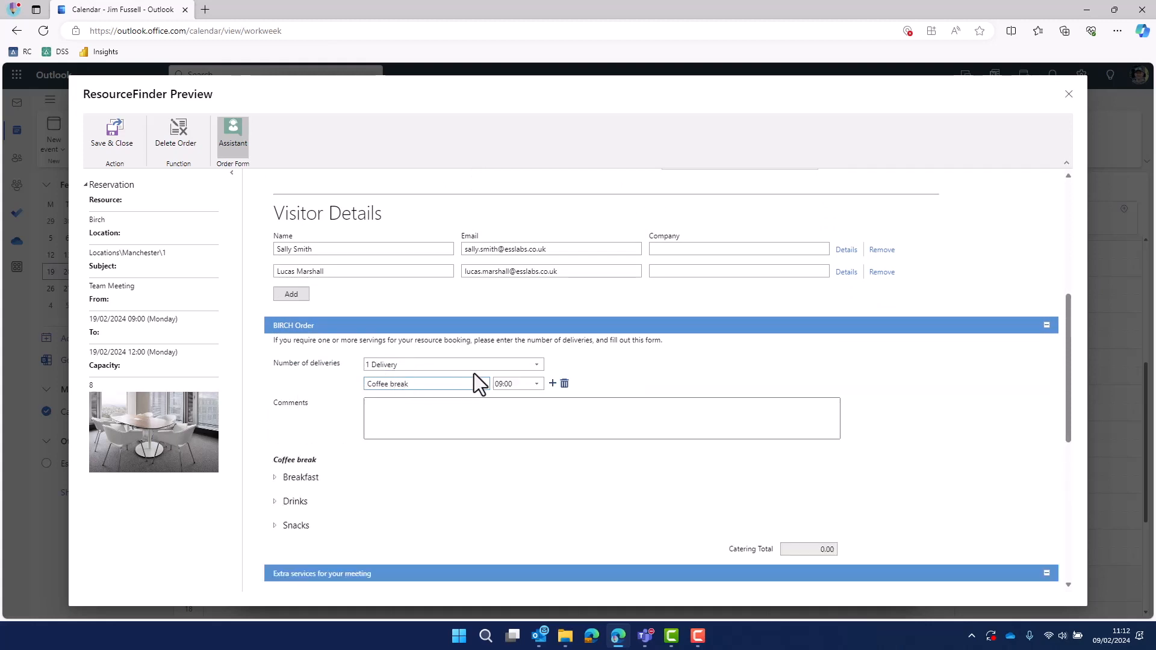
pyautogui.click(538, 383)
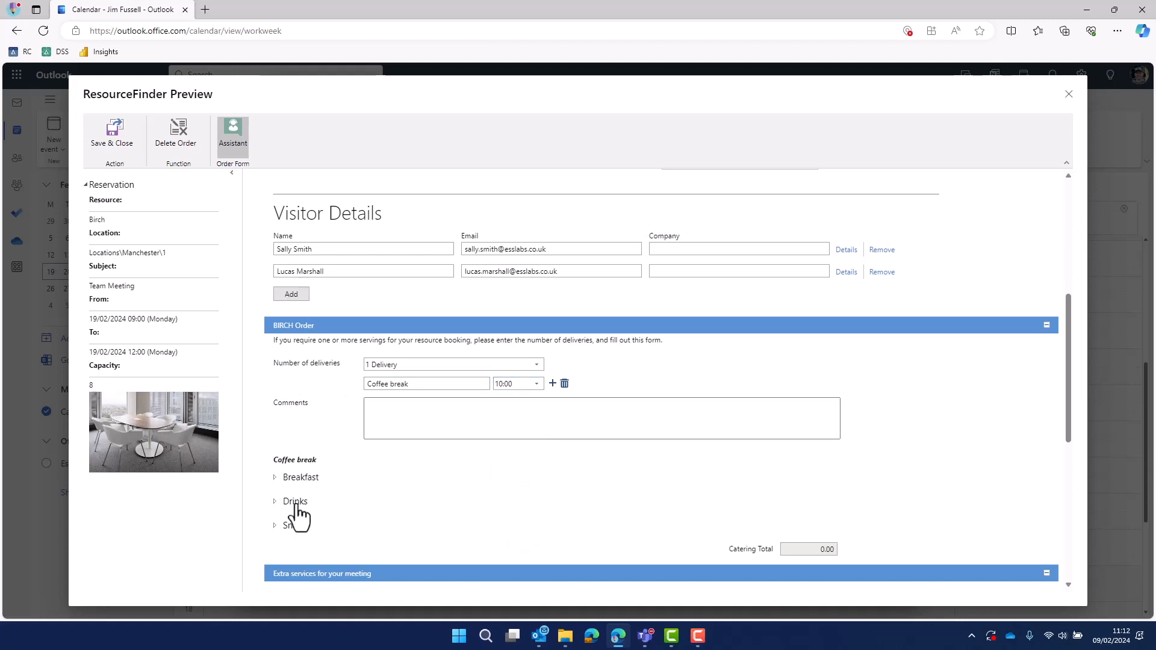
pyautogui.click(274, 501)
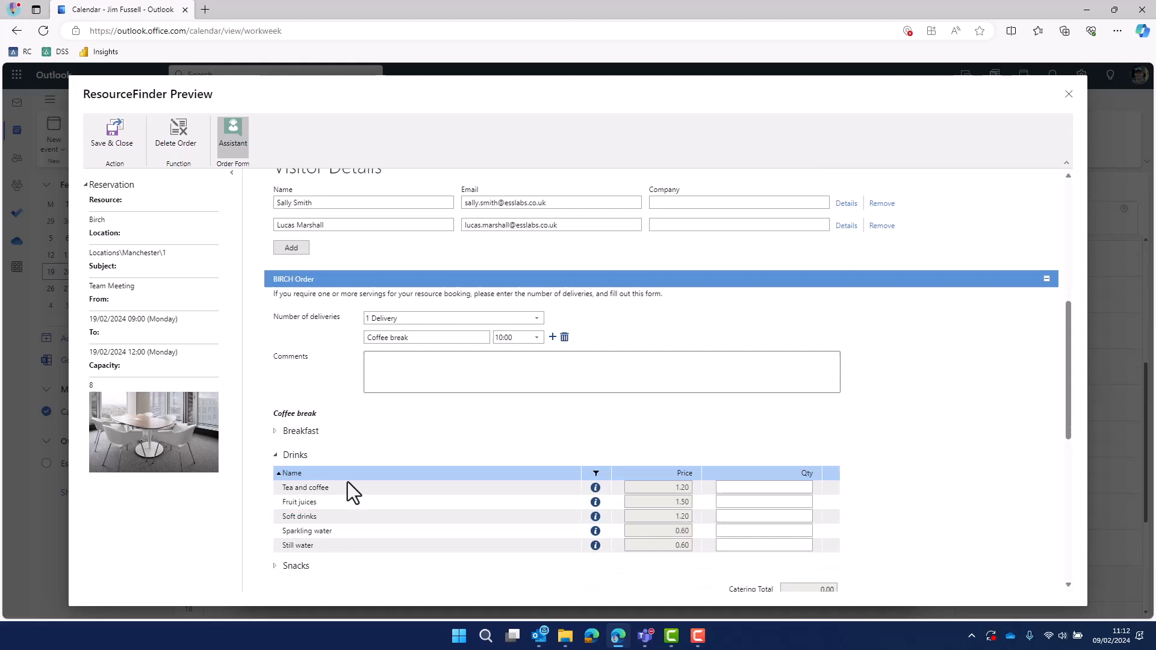
pyautogui.write('3')
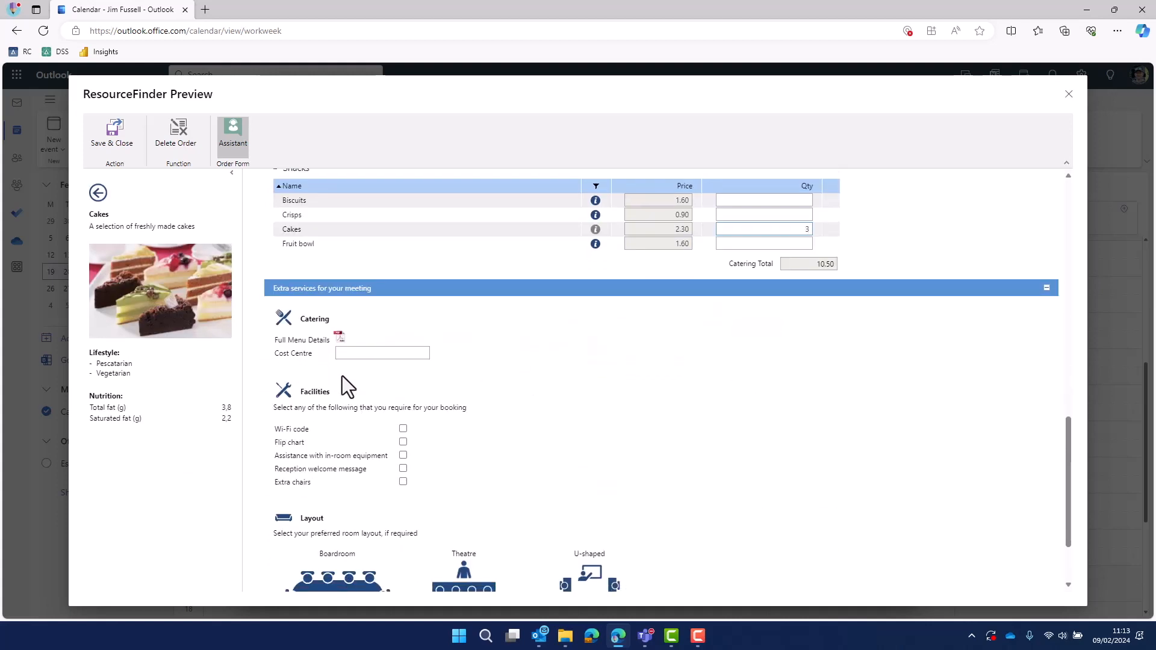
# Step: Charge catering to cost centre ABC123 and choose the Boardroom layout
pyautogui.click(382, 353)
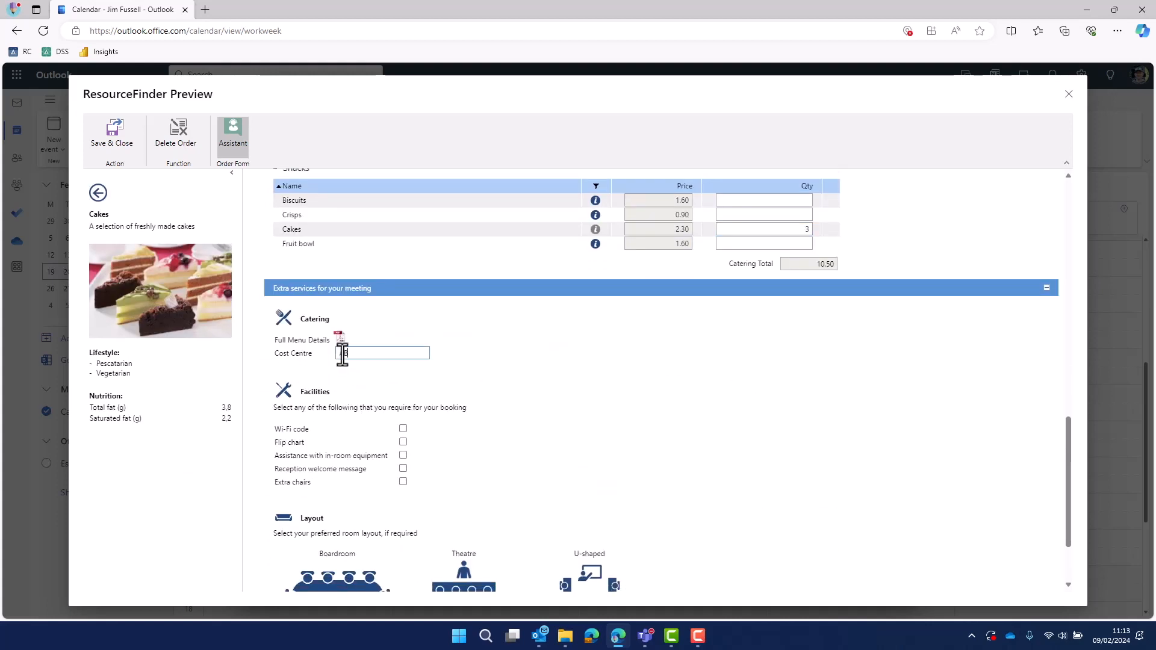
pyautogui.write('BC123')
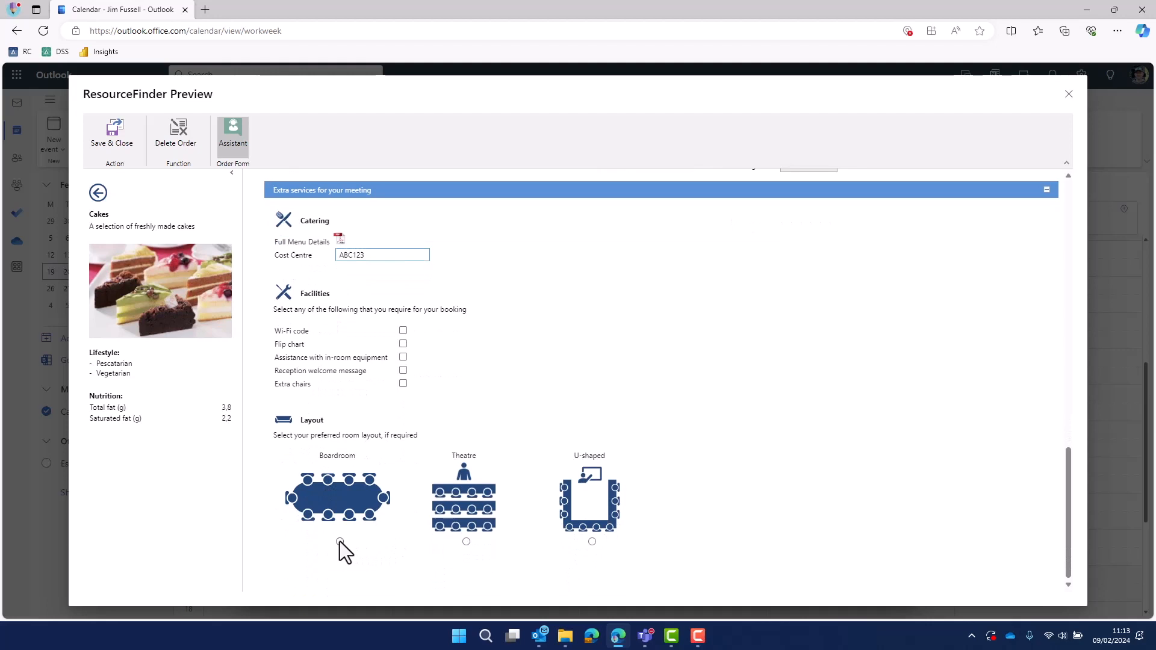
pyautogui.click(340, 541)
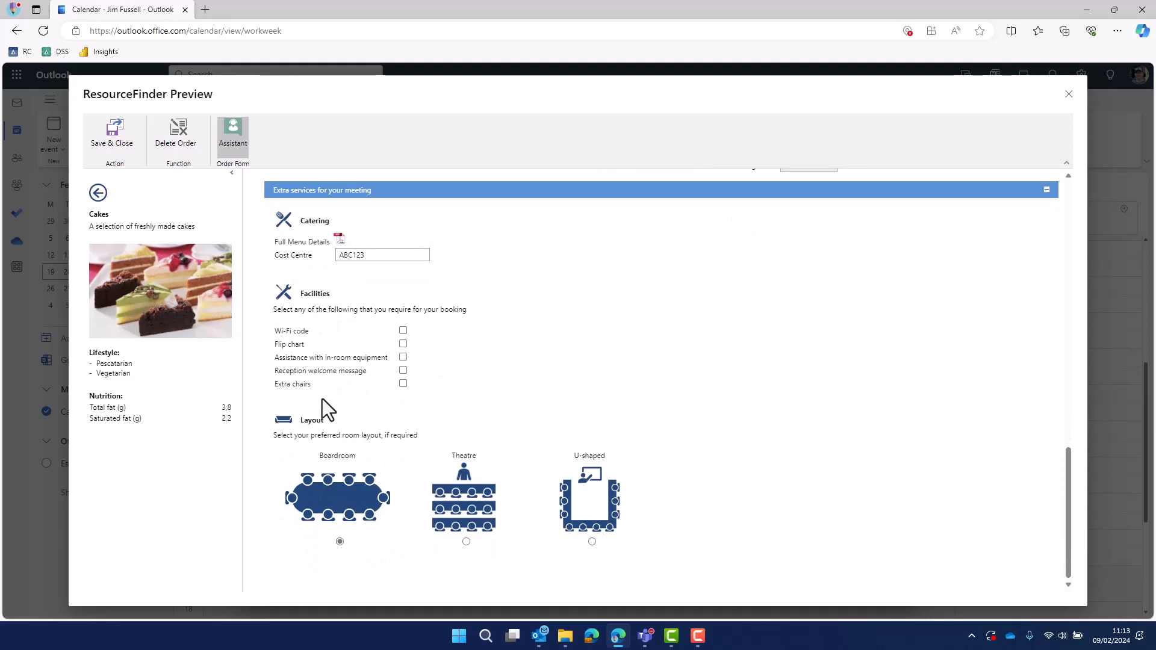
pyautogui.moveTo(114, 136)
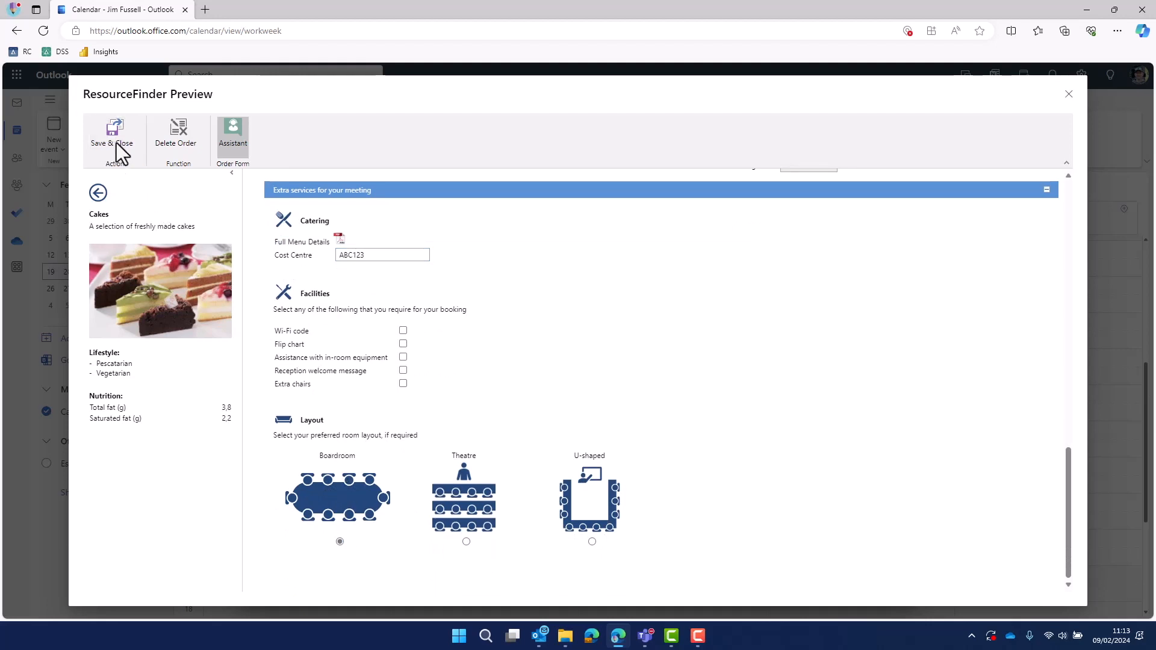
# Step: Save the order, send the meeting invitation and go to the mail inbox
pyautogui.click(111, 133)
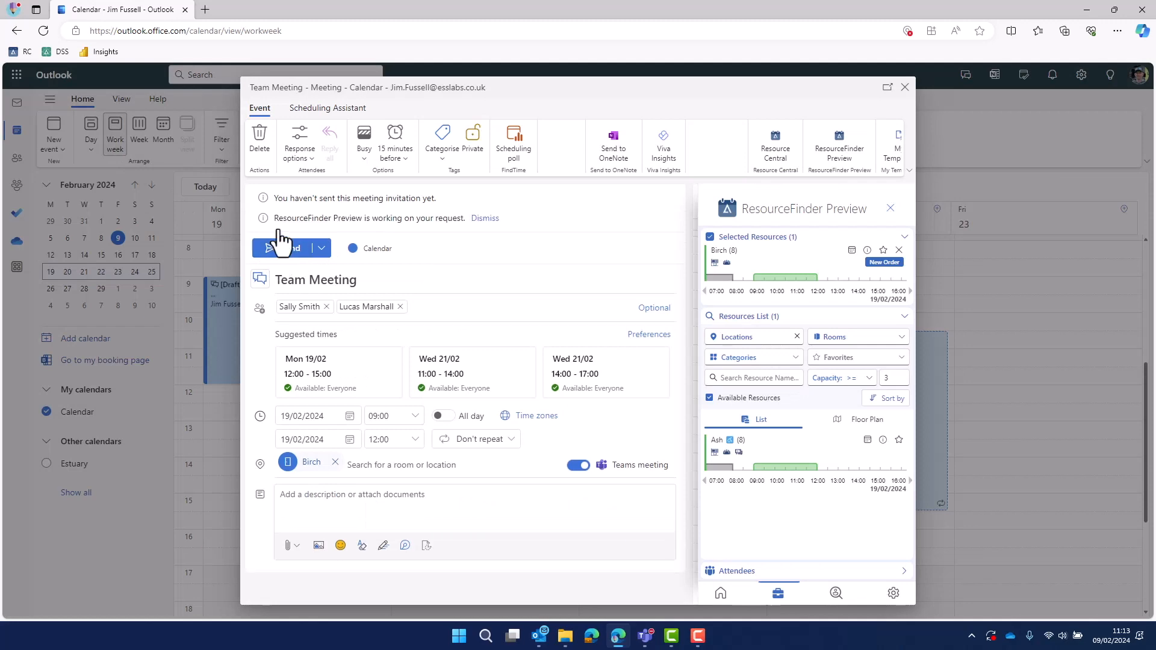
pyautogui.click(281, 248)
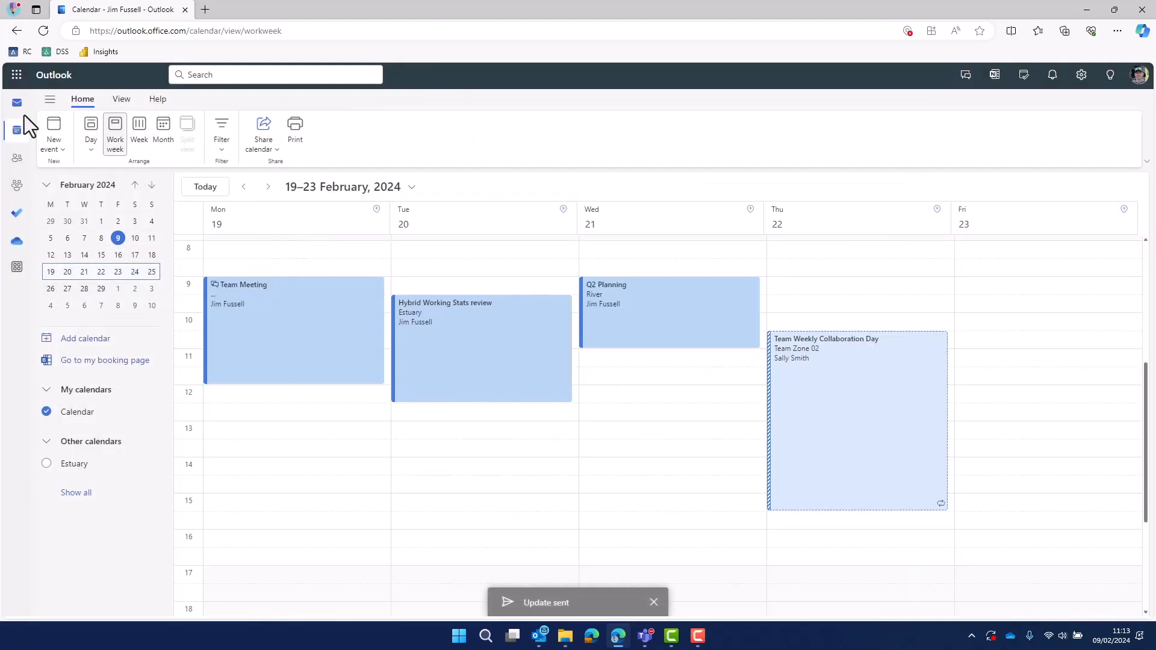
pyautogui.click(16, 102)
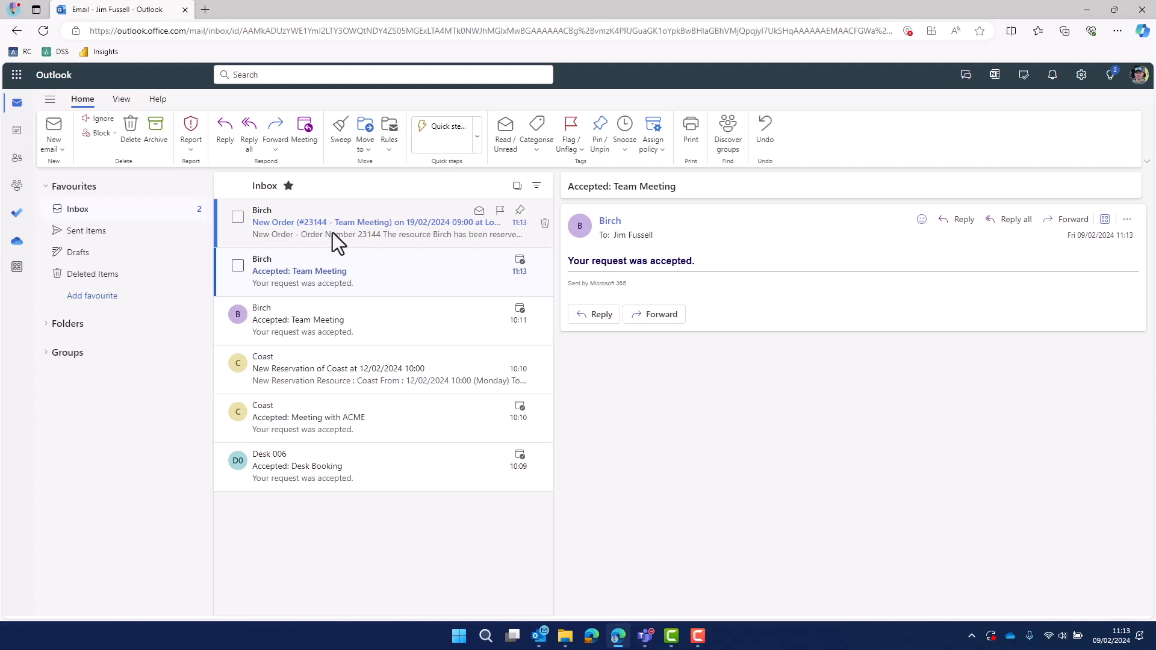
# Step: Read the 'New Order (#23144 - Team Meeting)' confirmation email from Birch
pyautogui.click(376, 221)
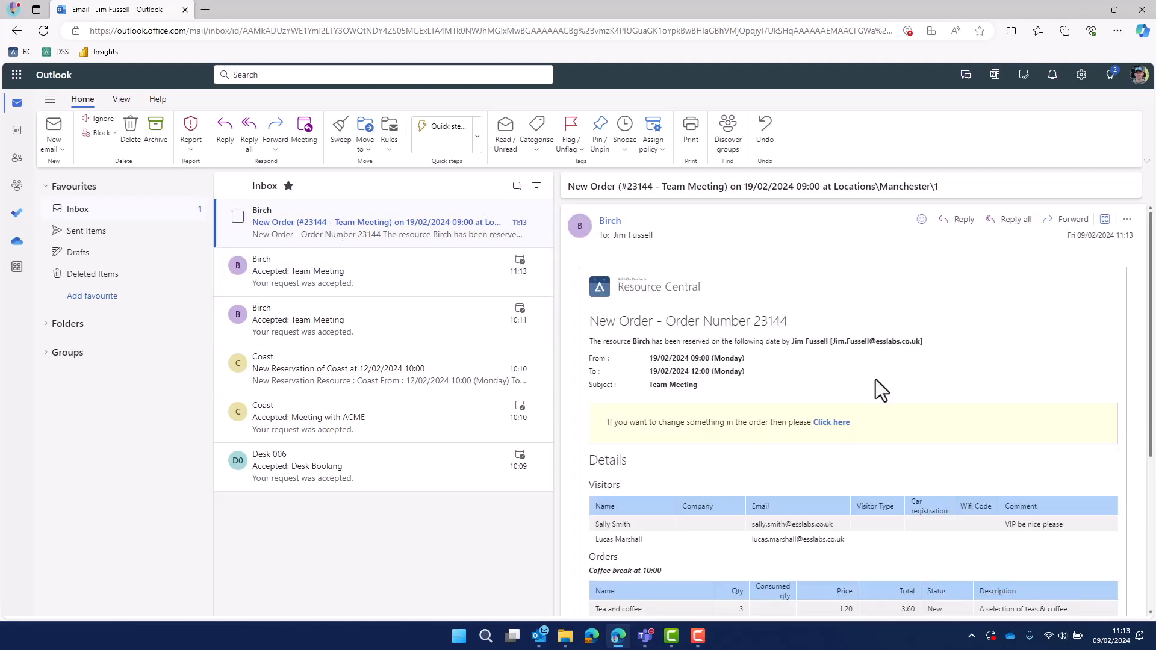